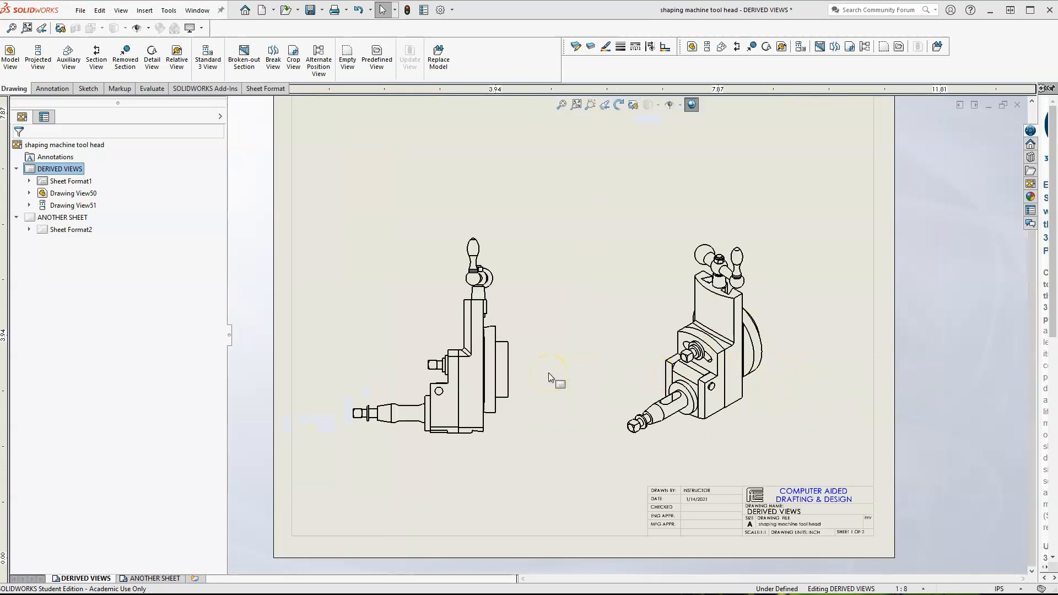
pyautogui.moveTo(545, 358)
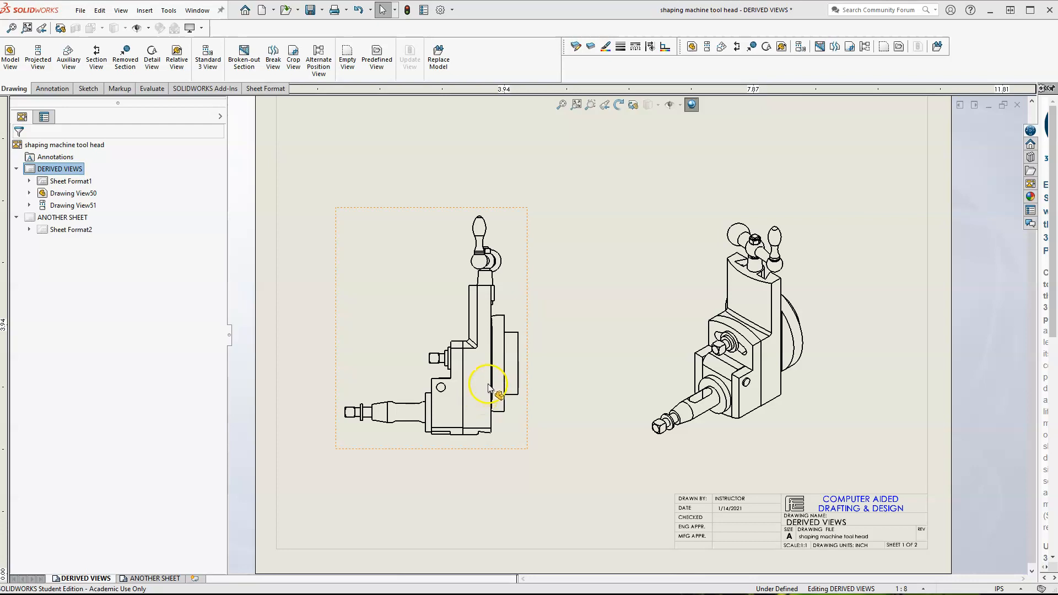
pyautogui.moveTo(451, 336)
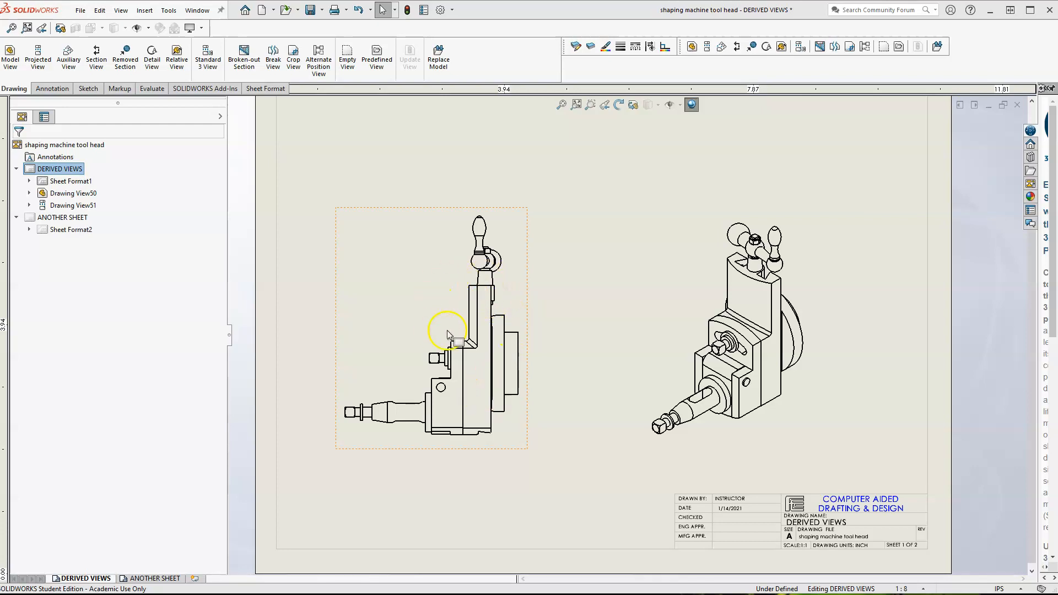
pyautogui.moveTo(440, 327)
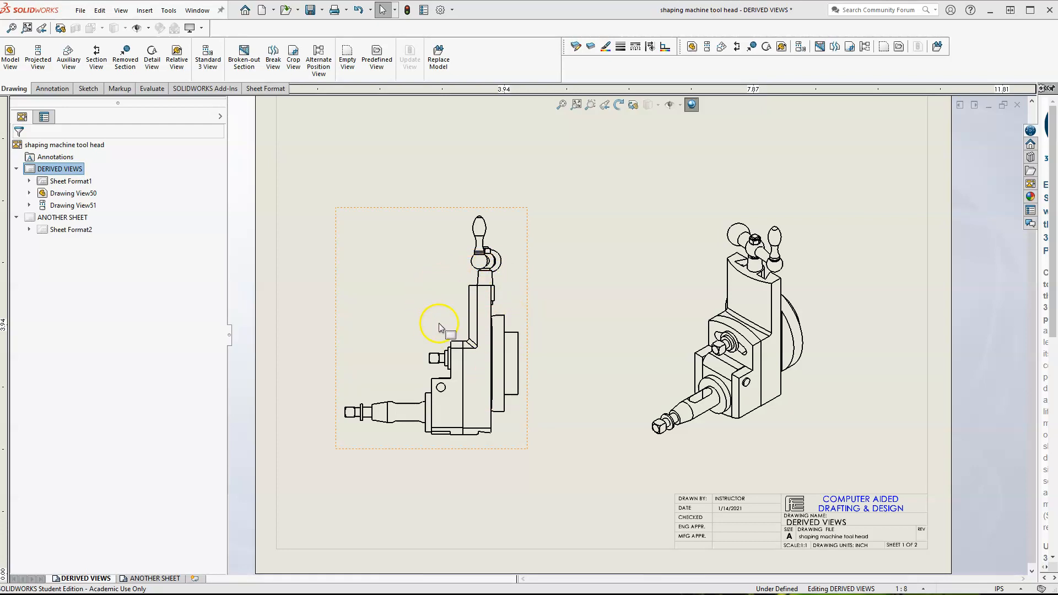
pyautogui.moveTo(486, 287)
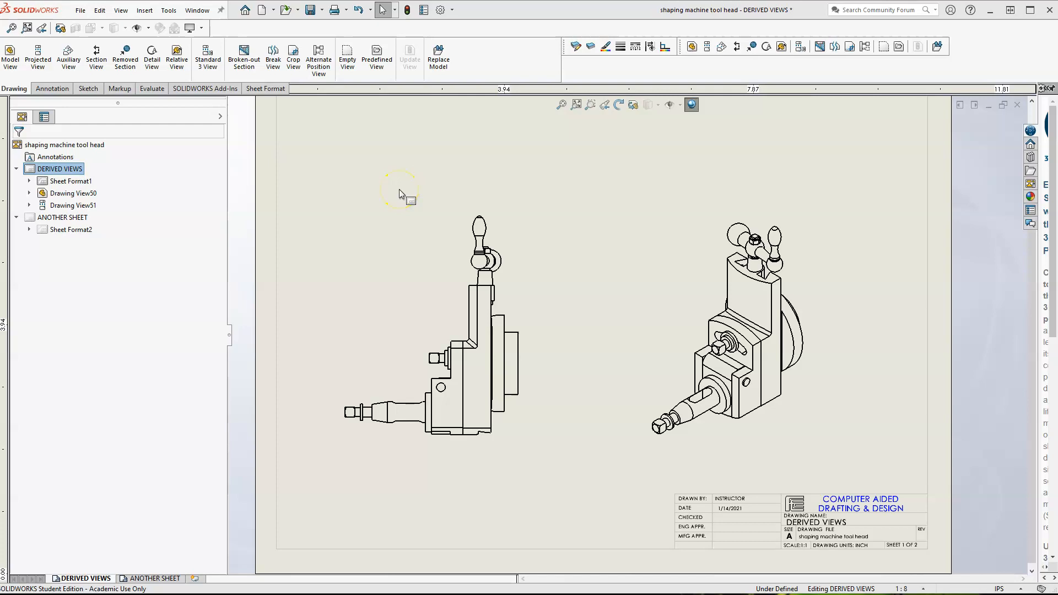
# Step: Set the side view's reference configuration to AltPosition_AltPosition..._1 so the handles appear repositioned
pyautogui.click(436, 356)
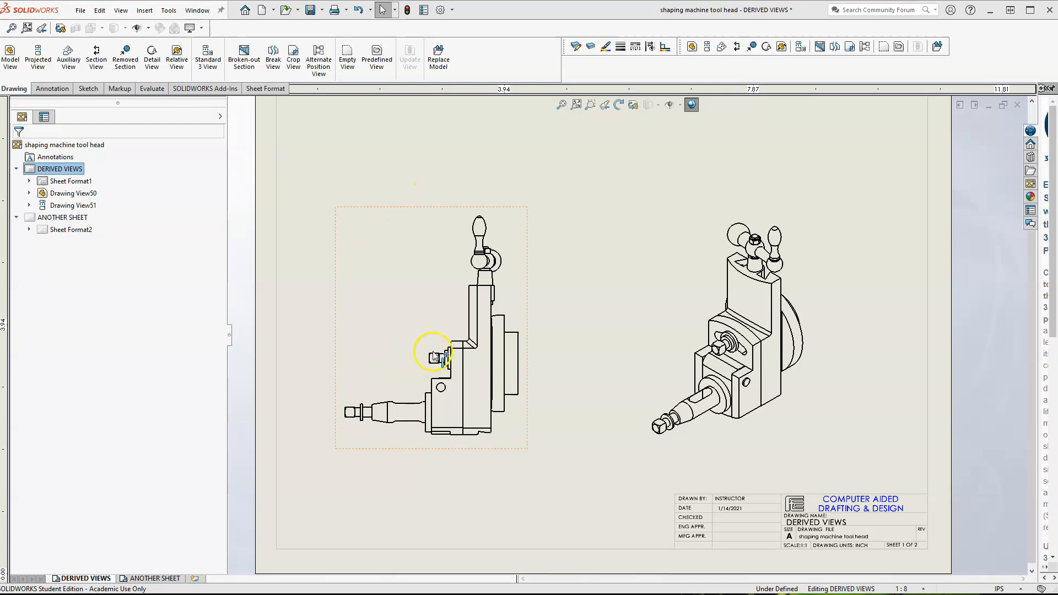
pyautogui.moveTo(435, 291)
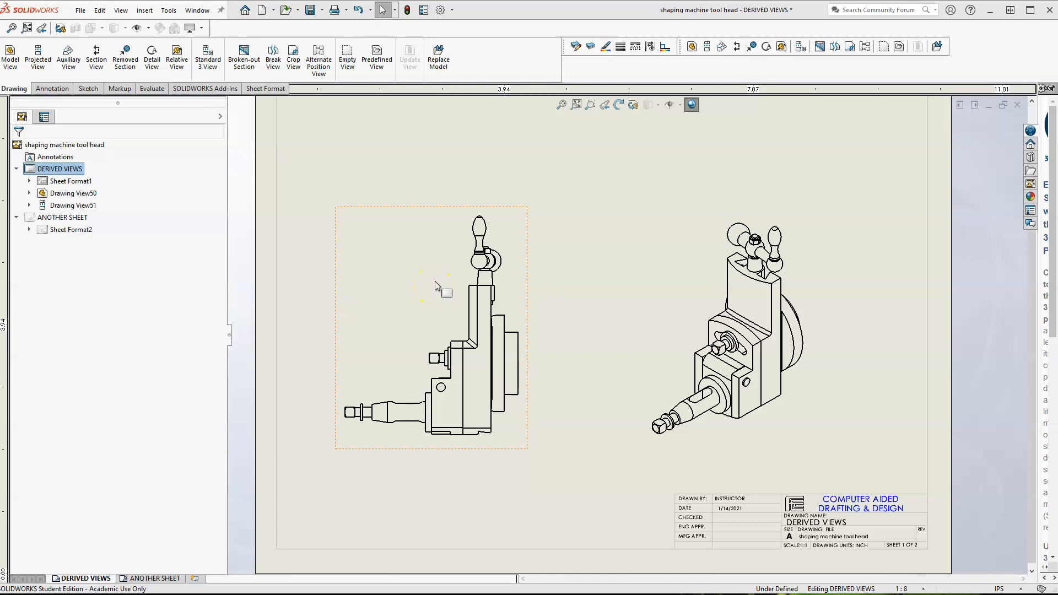
pyautogui.click(430, 324)
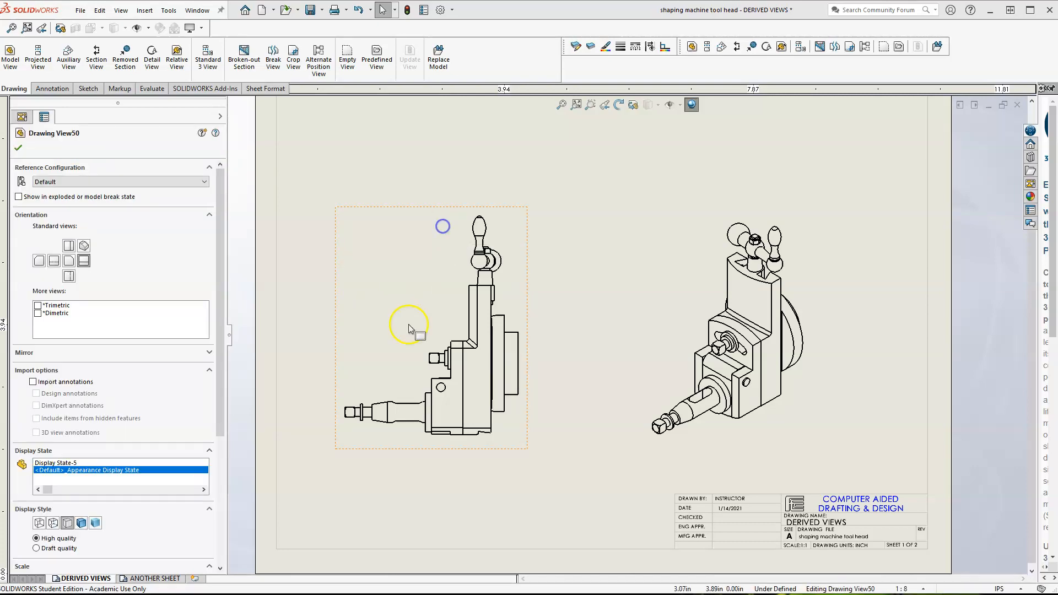
pyautogui.moveTo(509, 323)
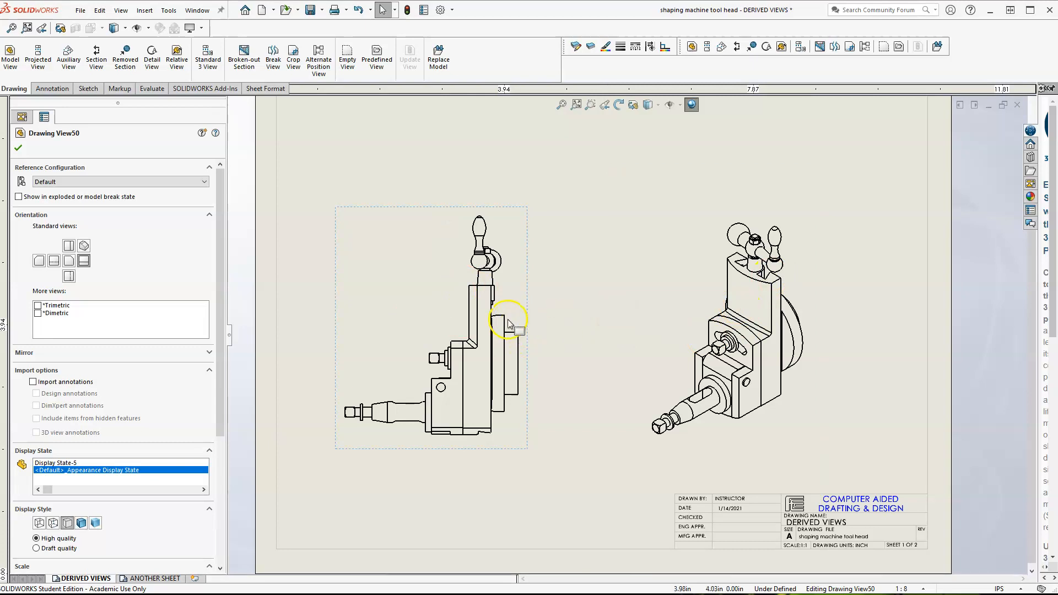
pyautogui.moveTo(496, 422)
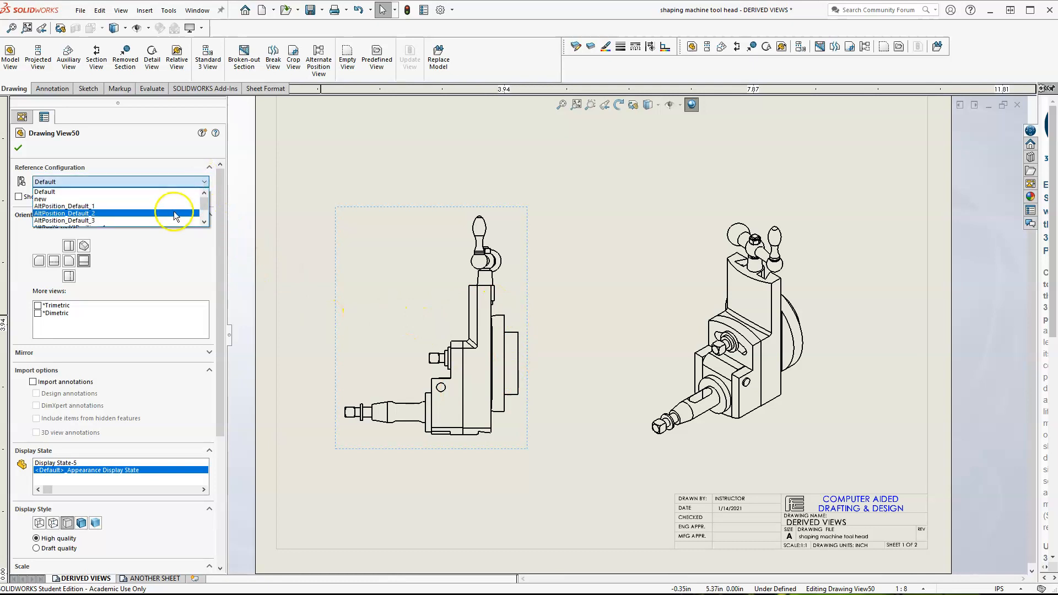
pyautogui.click(64, 206)
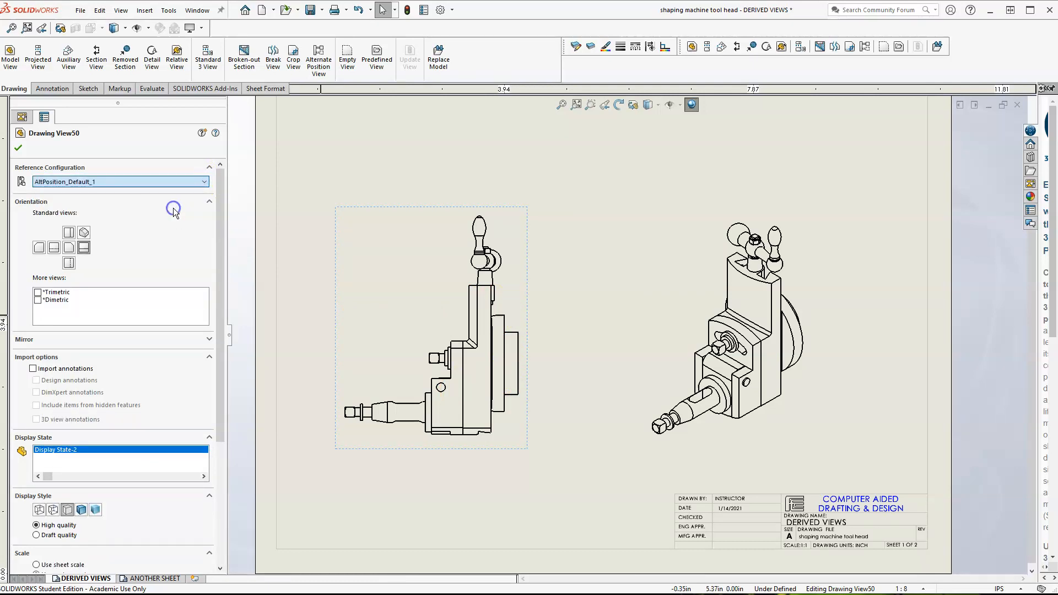
pyautogui.click(204, 180)
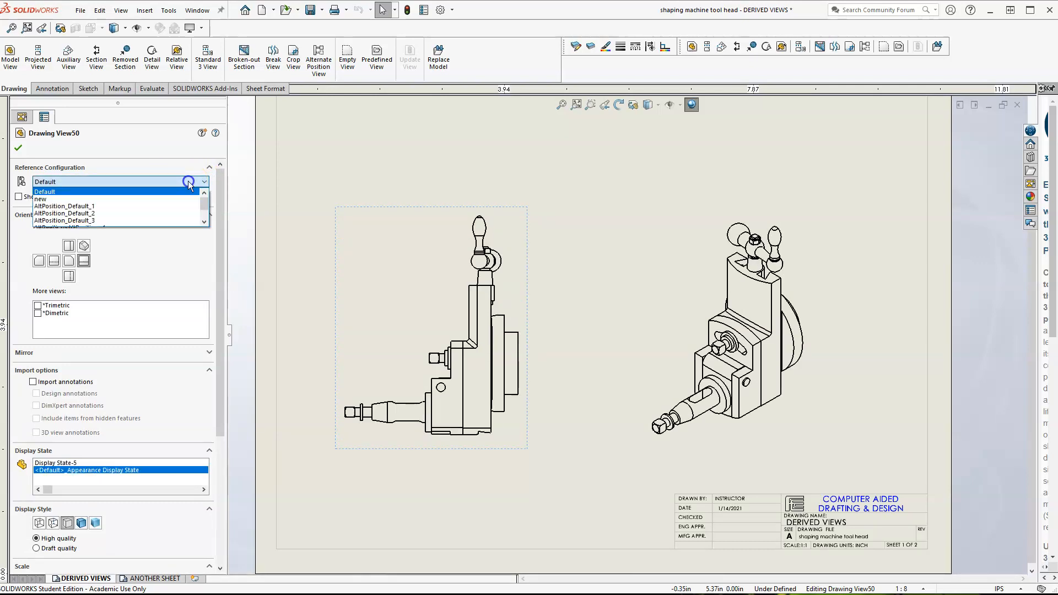
pyautogui.scroll(-3)
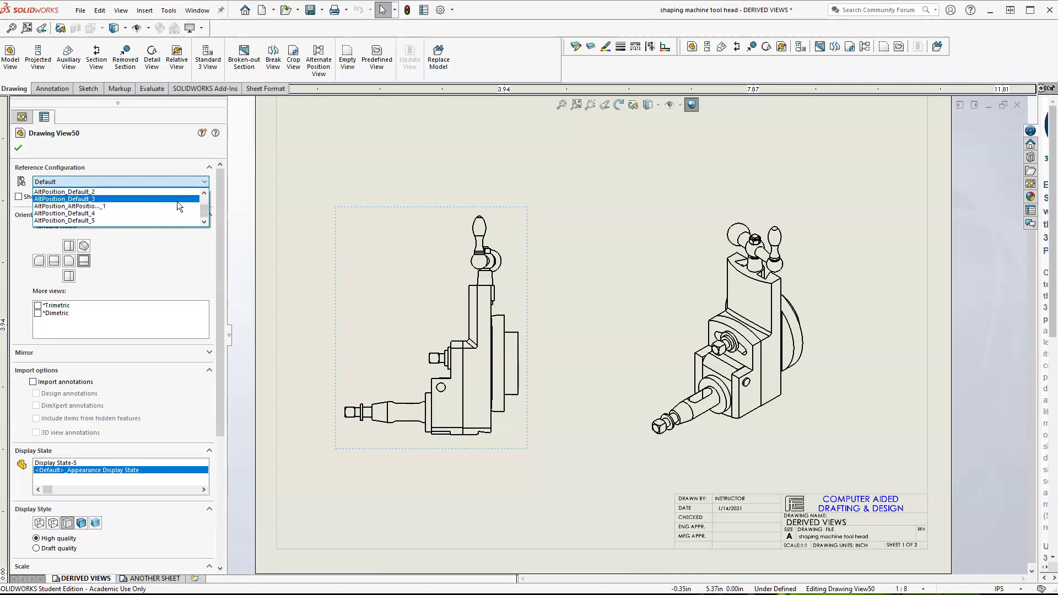
pyautogui.click(69, 205)
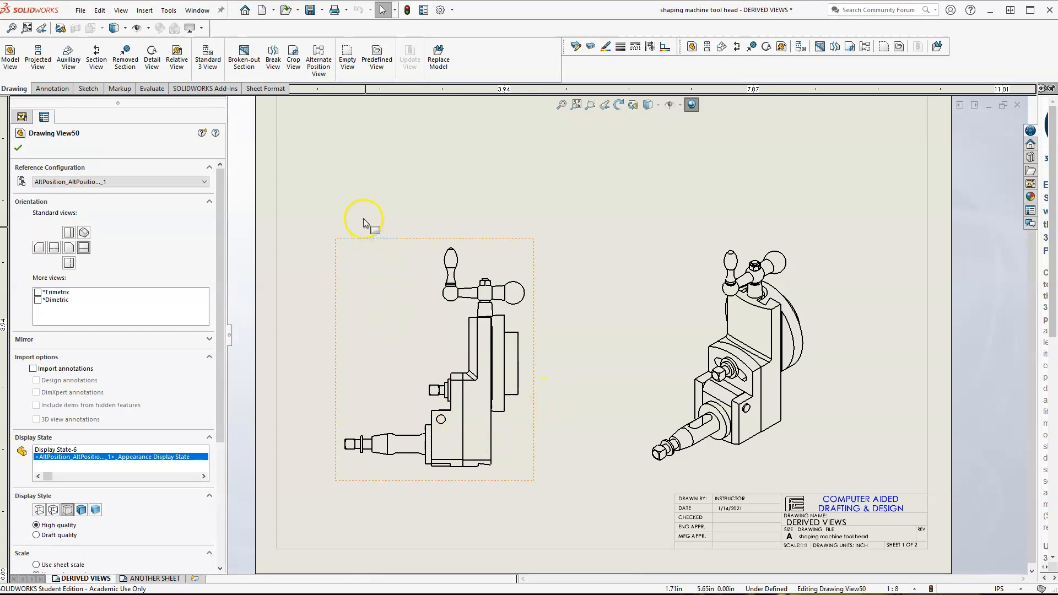
pyautogui.moveTo(319, 57)
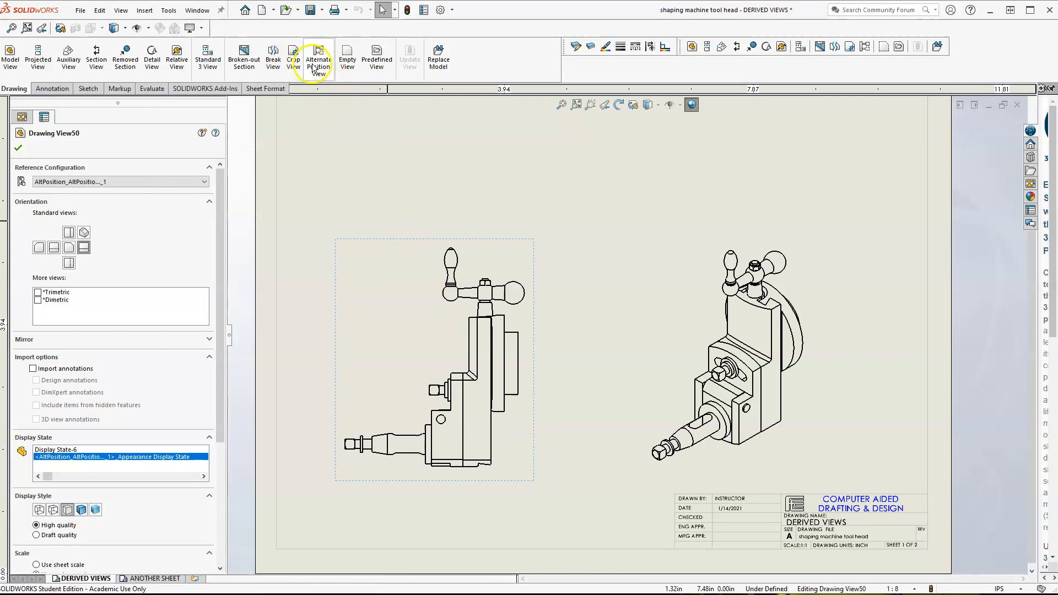
# Step: Overlay the side view with existing configuration AltPosition_Default_5 as a phantom-line alternate position
pyautogui.click(318, 55)
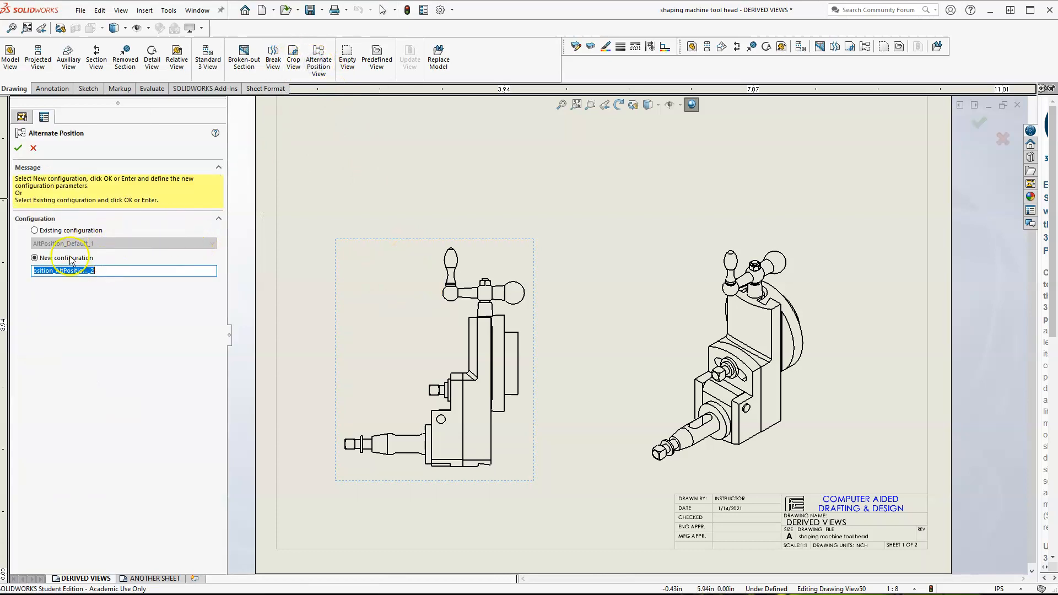
pyautogui.moveTo(95, 291)
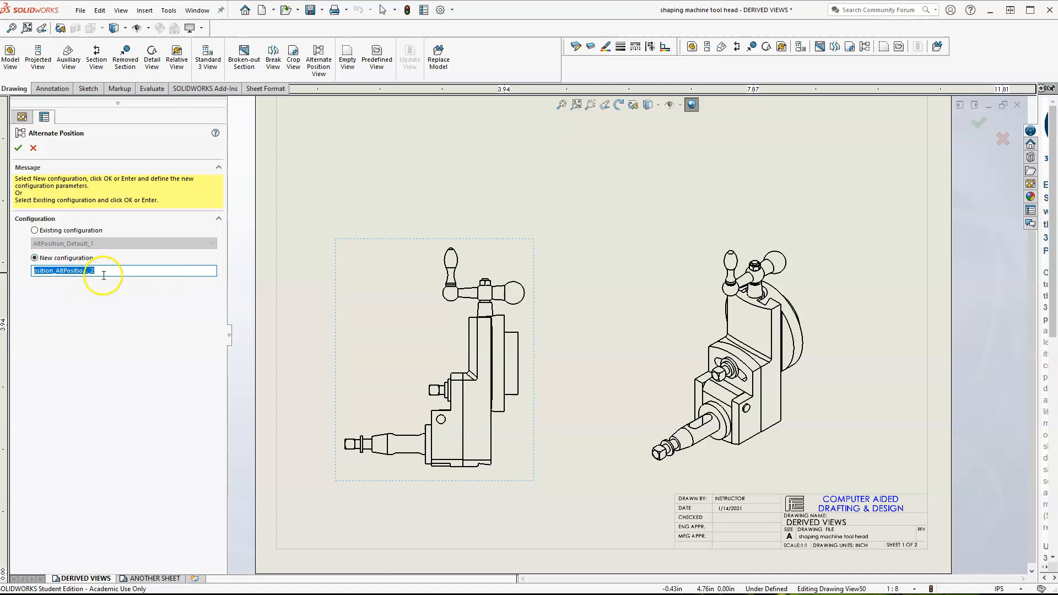
pyautogui.moveTo(104, 273)
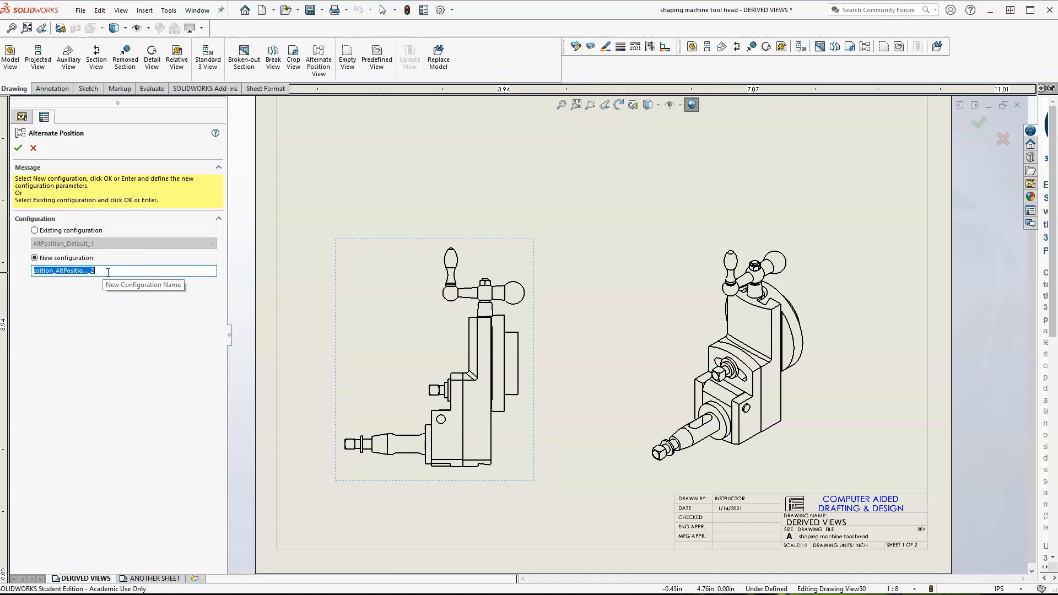
pyautogui.moveTo(106, 270)
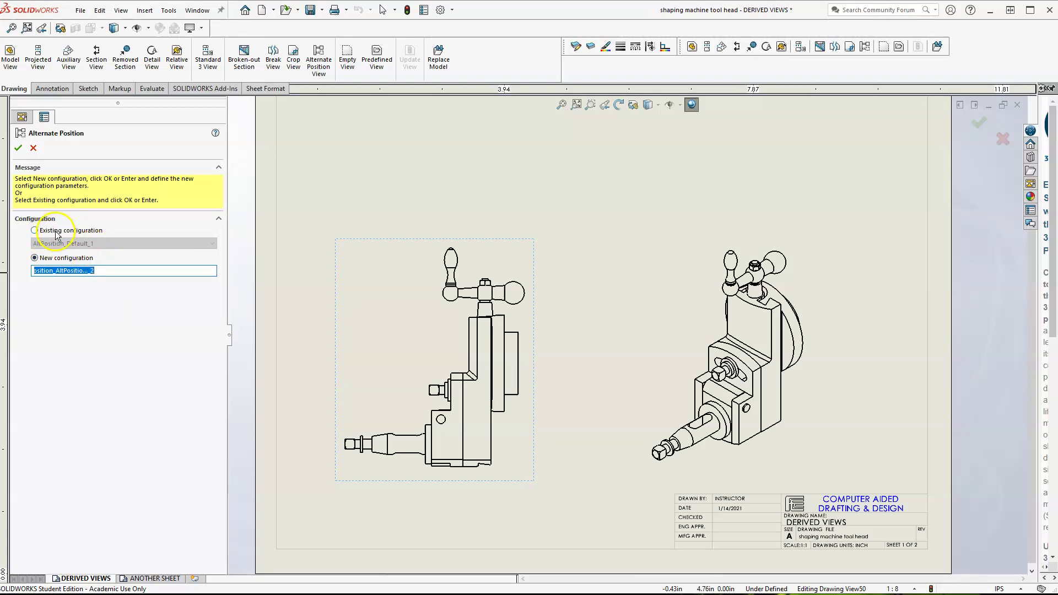
pyautogui.moveTo(40, 235)
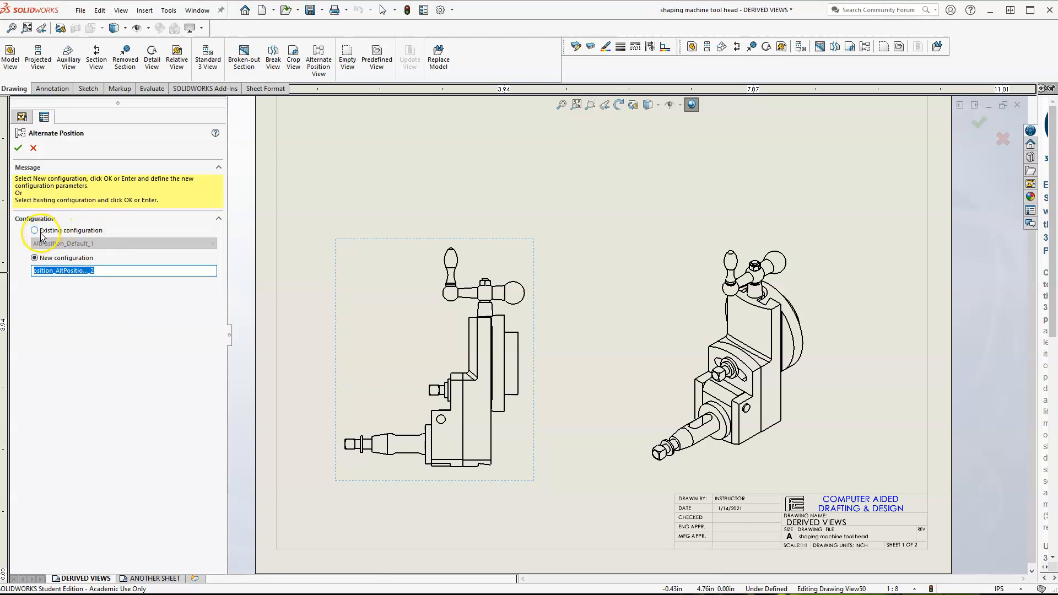
pyautogui.click(34, 231)
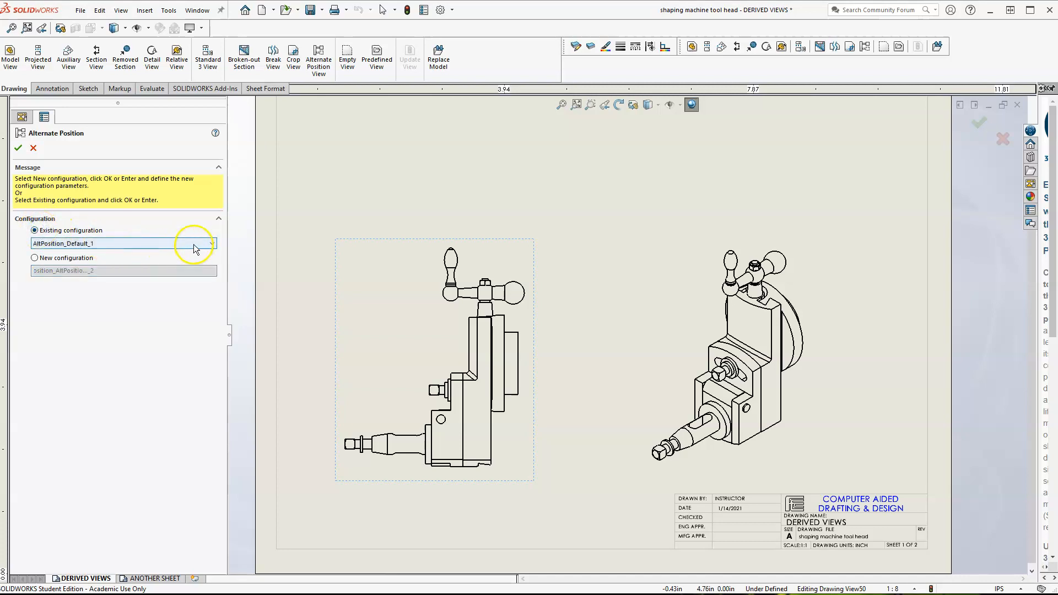
pyautogui.click(211, 244)
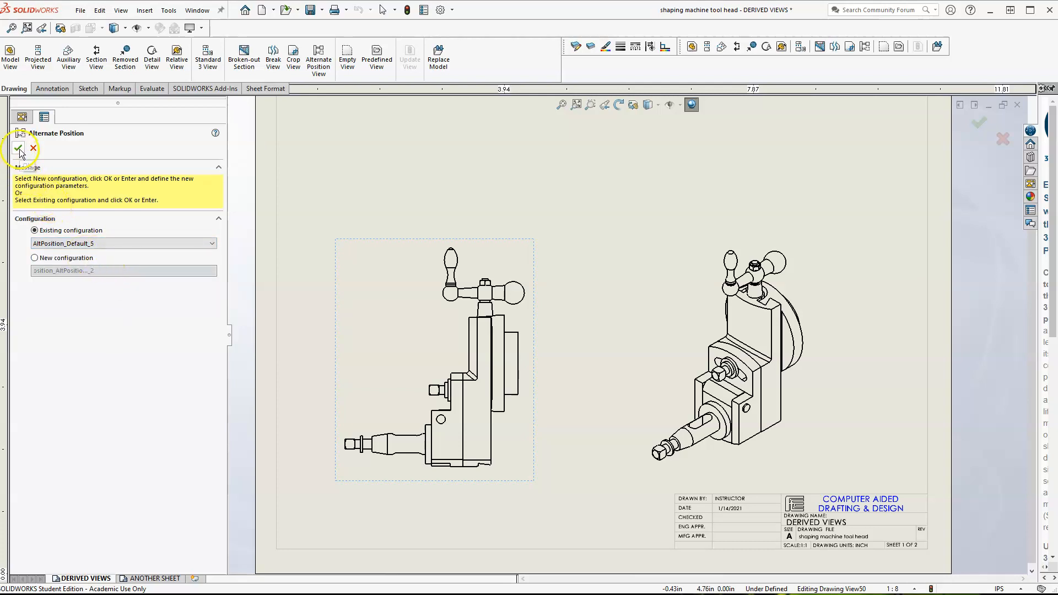
pyautogui.click(17, 148)
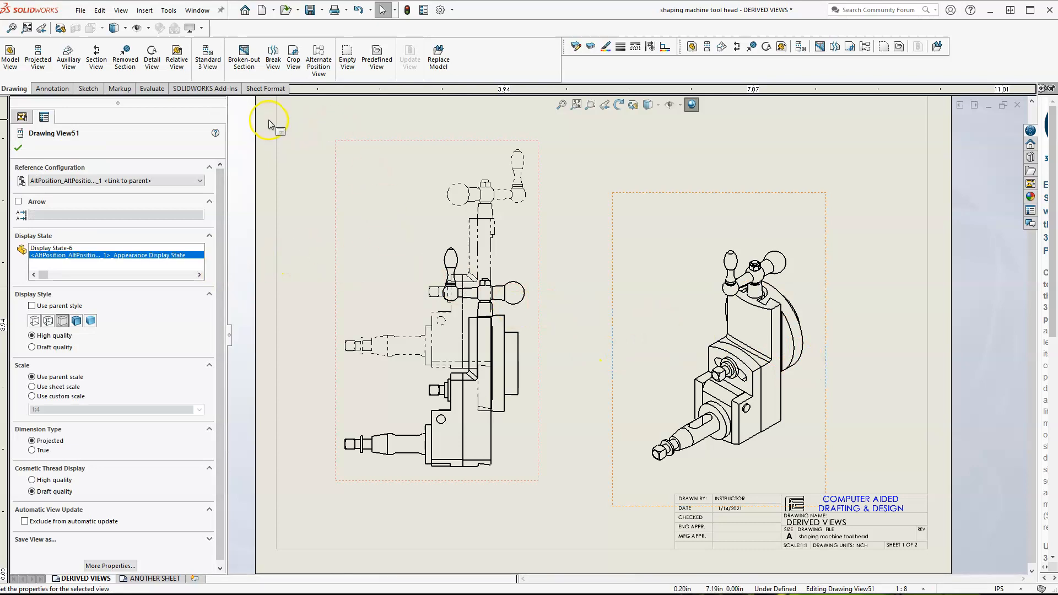
# Step: Overlay the isometric view with existing configuration AltPosition_Default_4 as a phantom-line alternate position
pyautogui.click(318, 57)
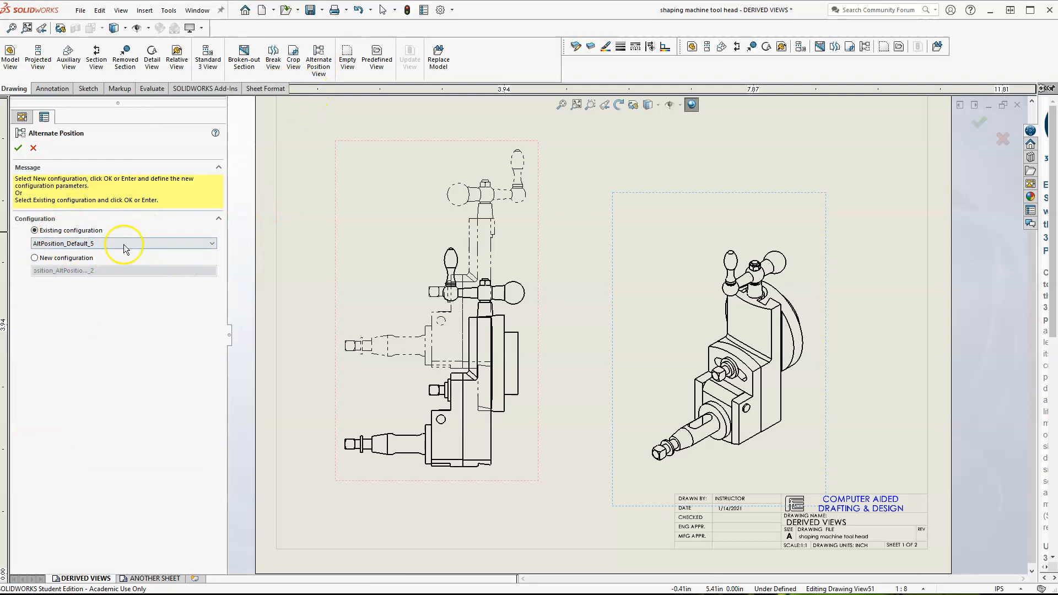
pyautogui.click(211, 244)
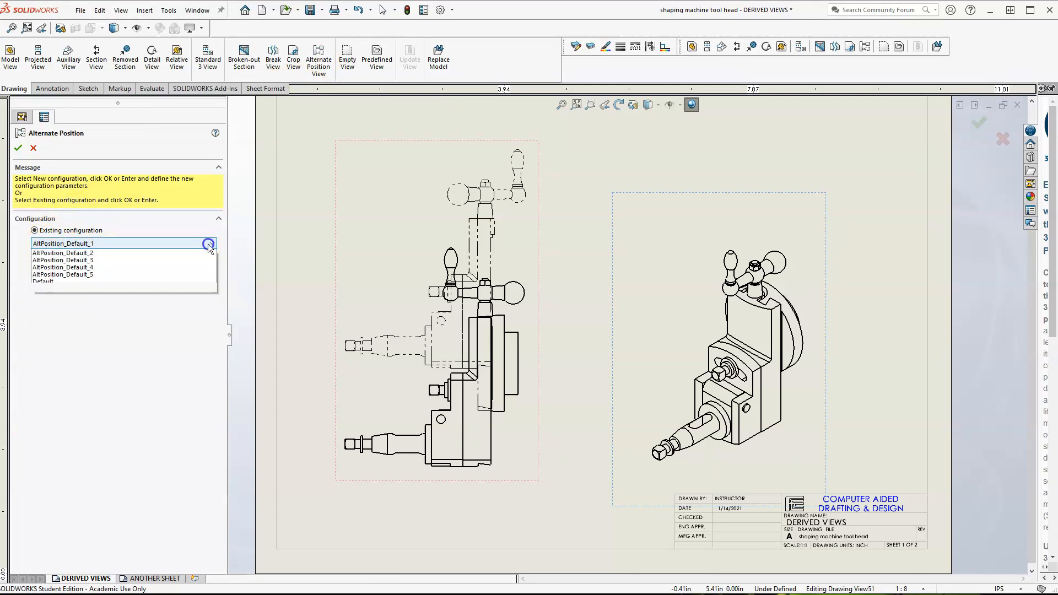
pyautogui.click(207, 243)
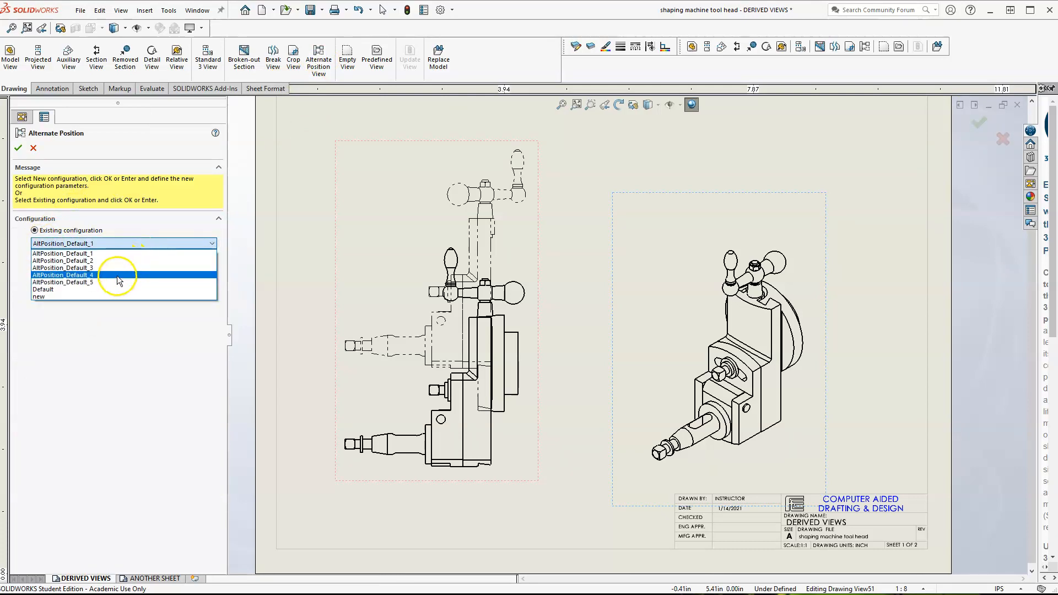
pyautogui.click(64, 276)
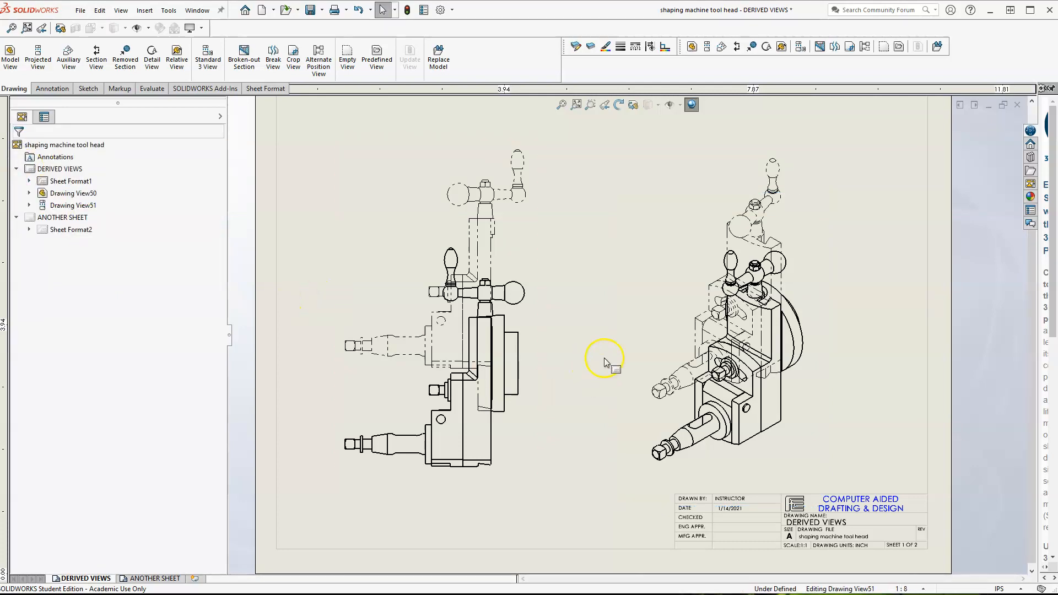
pyautogui.click(722, 317)
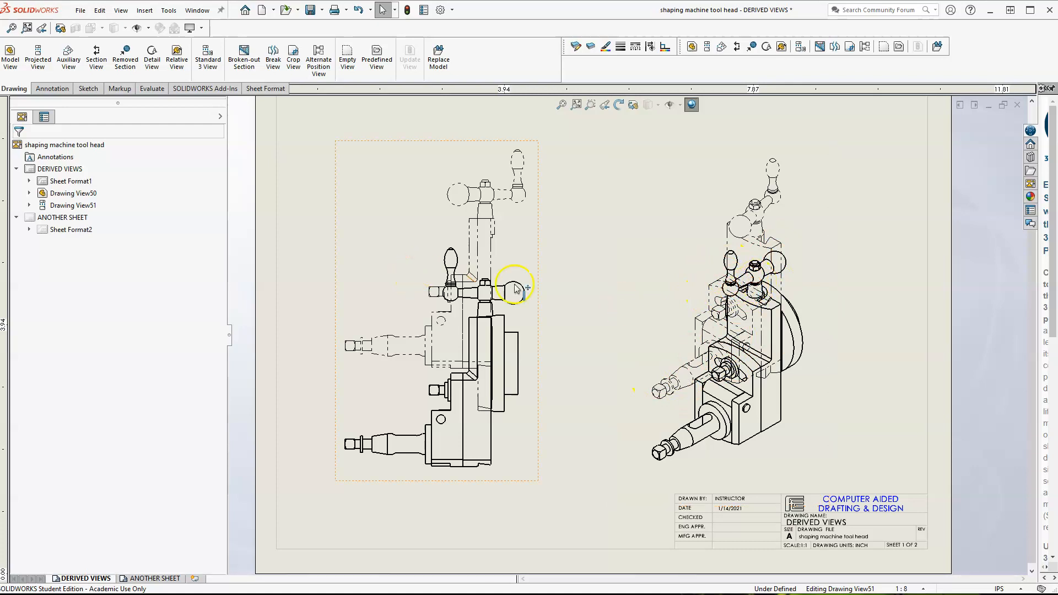
pyautogui.click(723, 317)
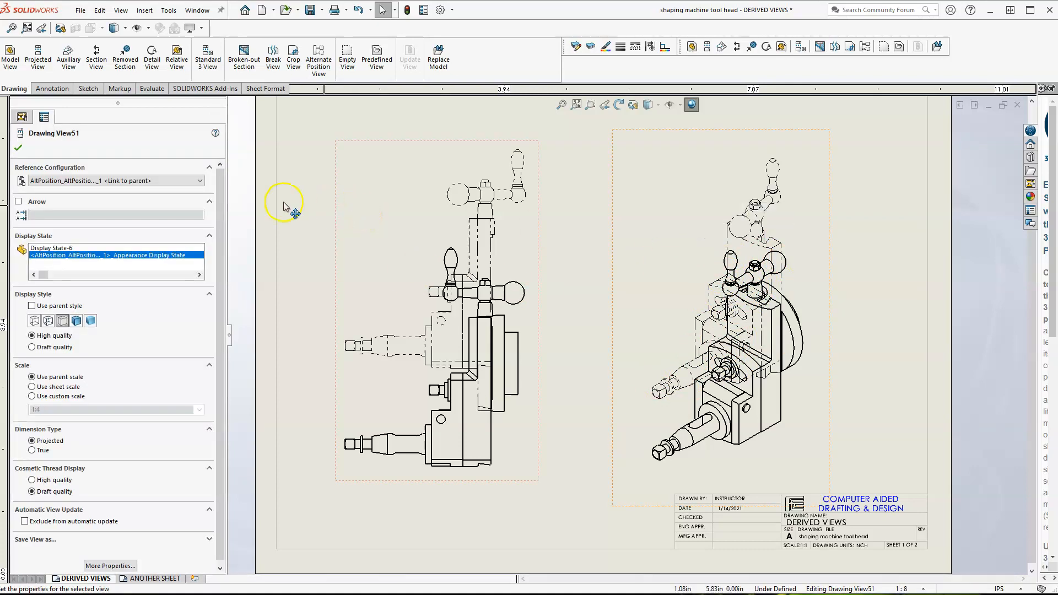
# Step: Add AltPosition_Default_2 as a second phantom-line alternate position on the isometric view
pyautogui.click(318, 56)
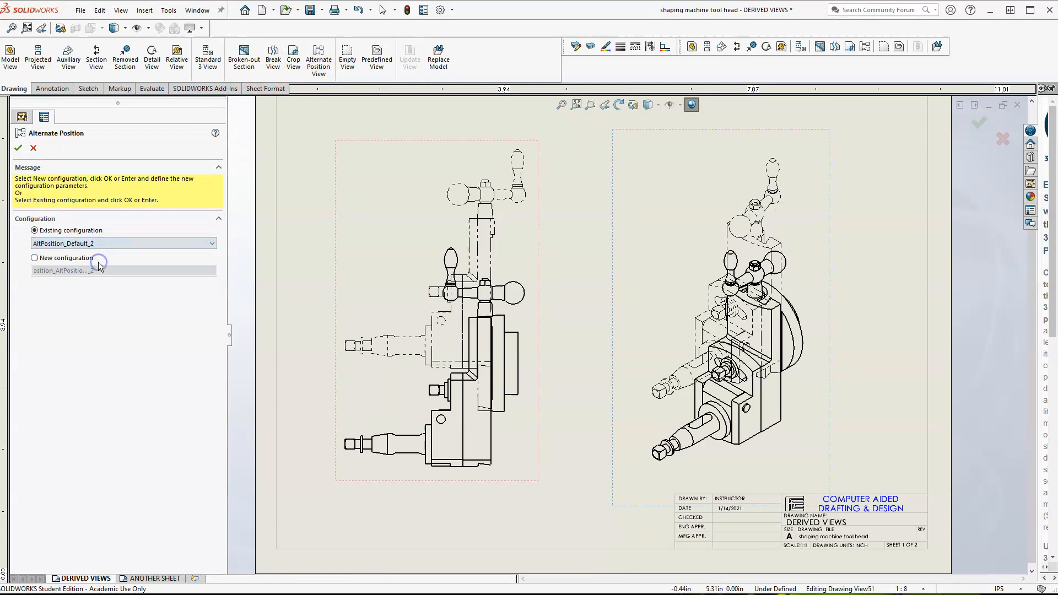
pyautogui.click(18, 148)
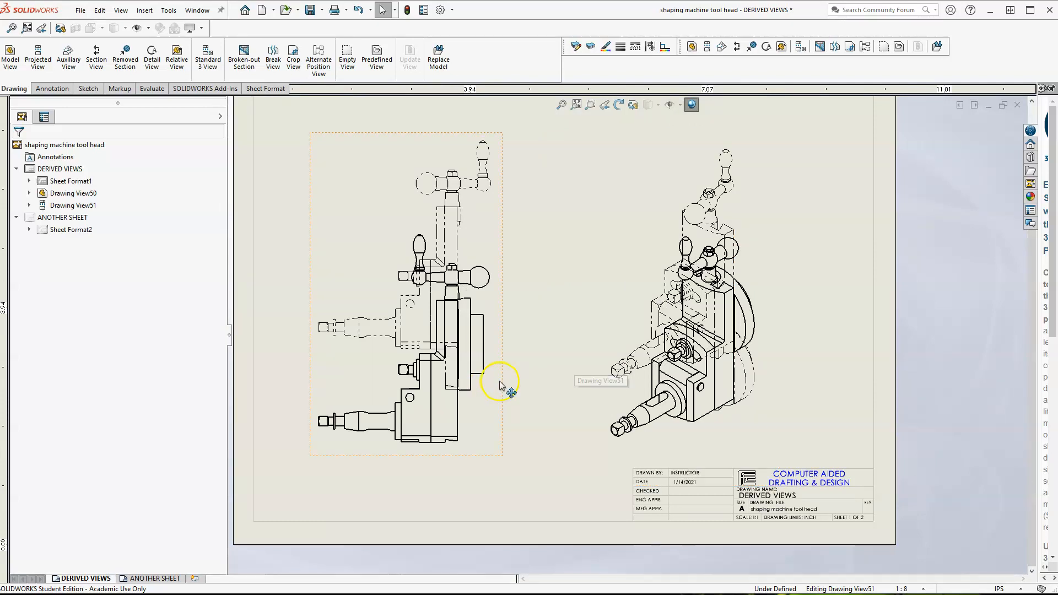
pyautogui.moveTo(398, 361)
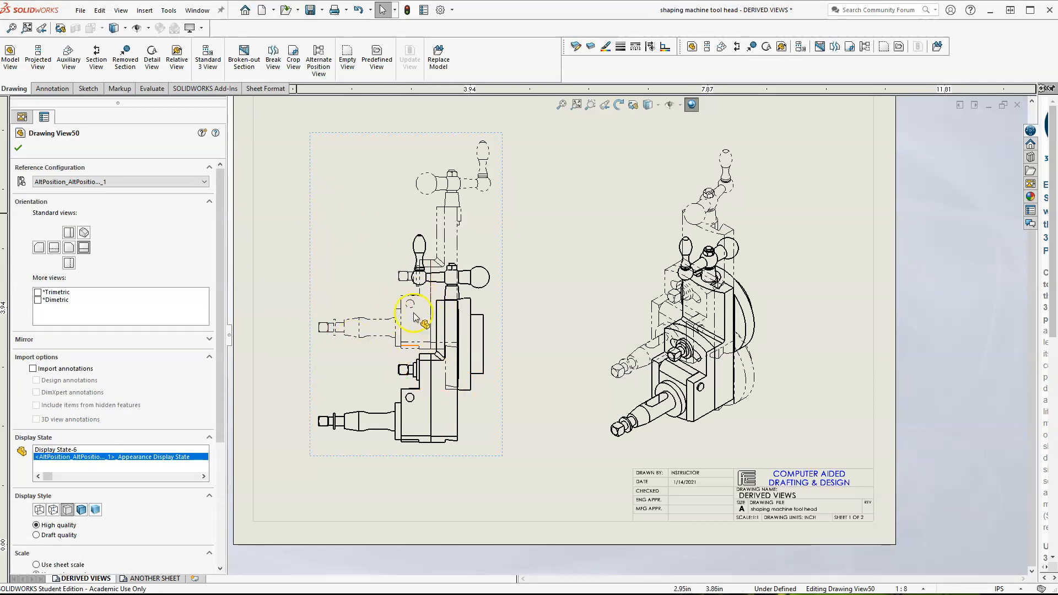
pyautogui.moveTo(375, 376)
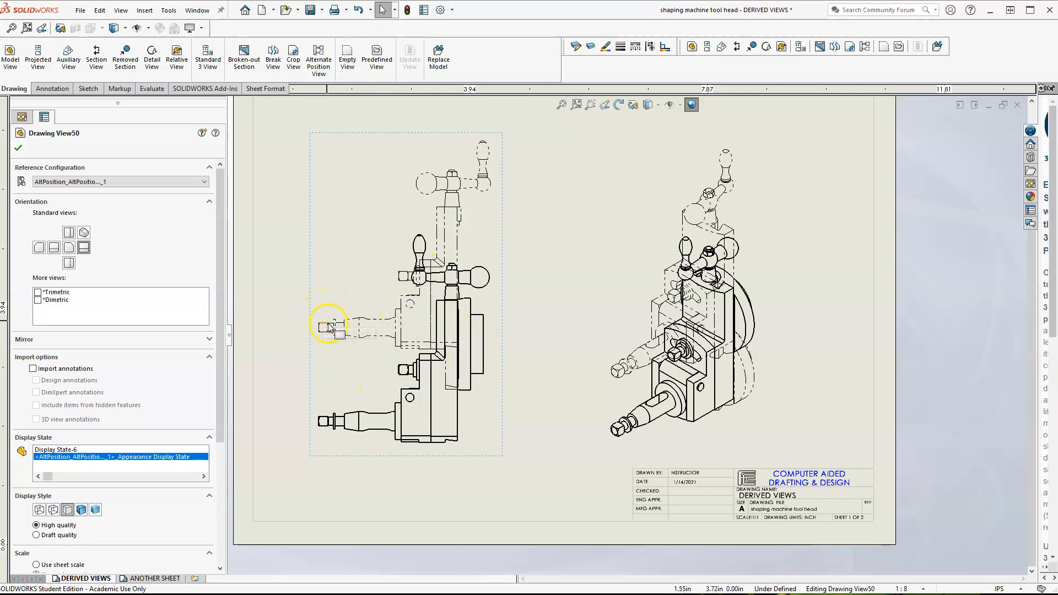
# Step: Show the side view's list of available reference configurations
pyautogui.click(202, 181)
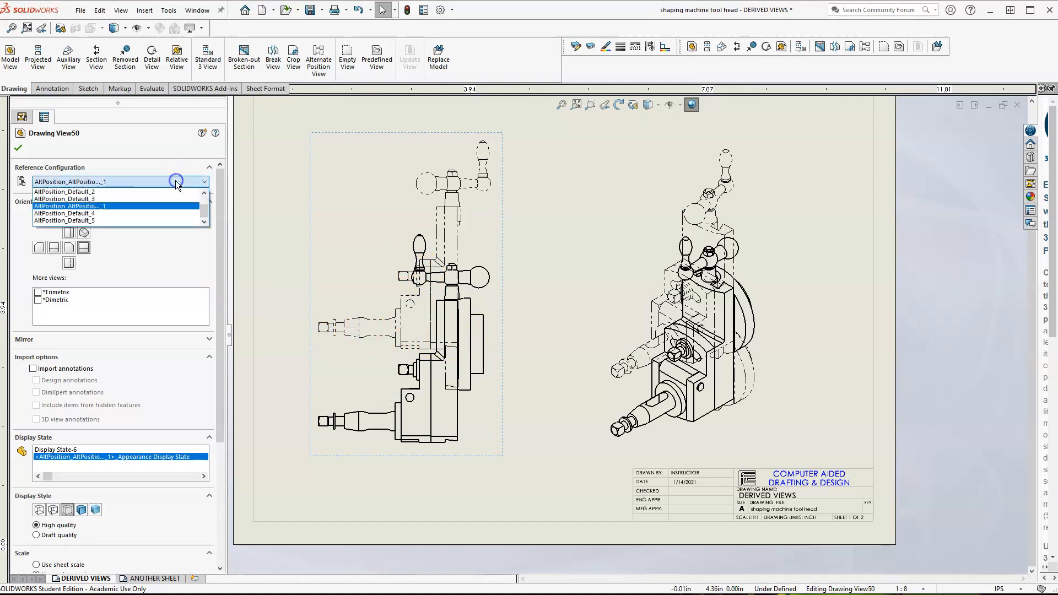